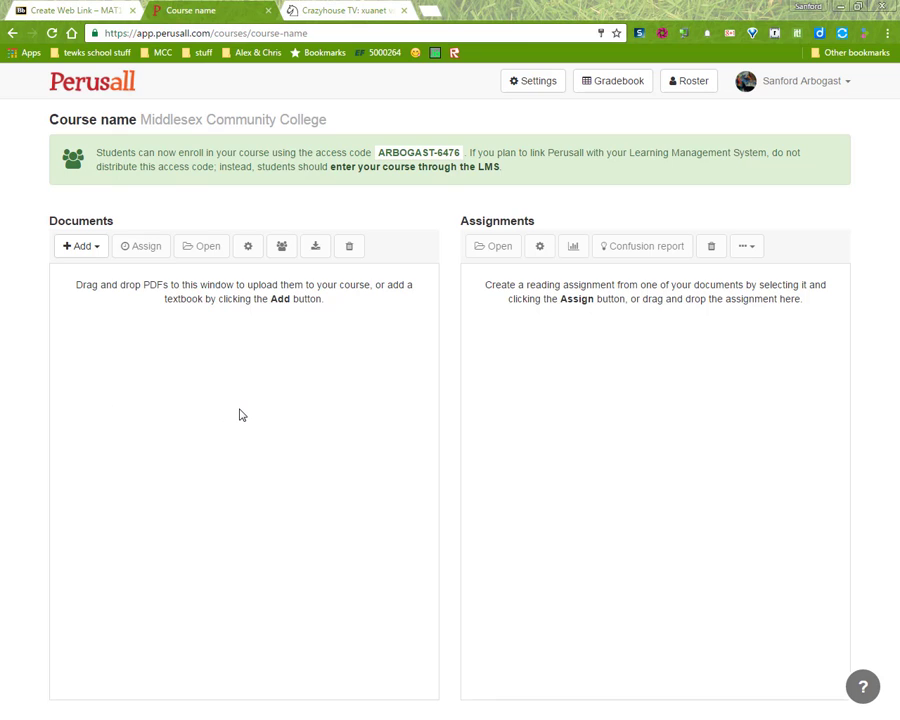
{"action": "mouse_move", "coordinate": [221, 377]}
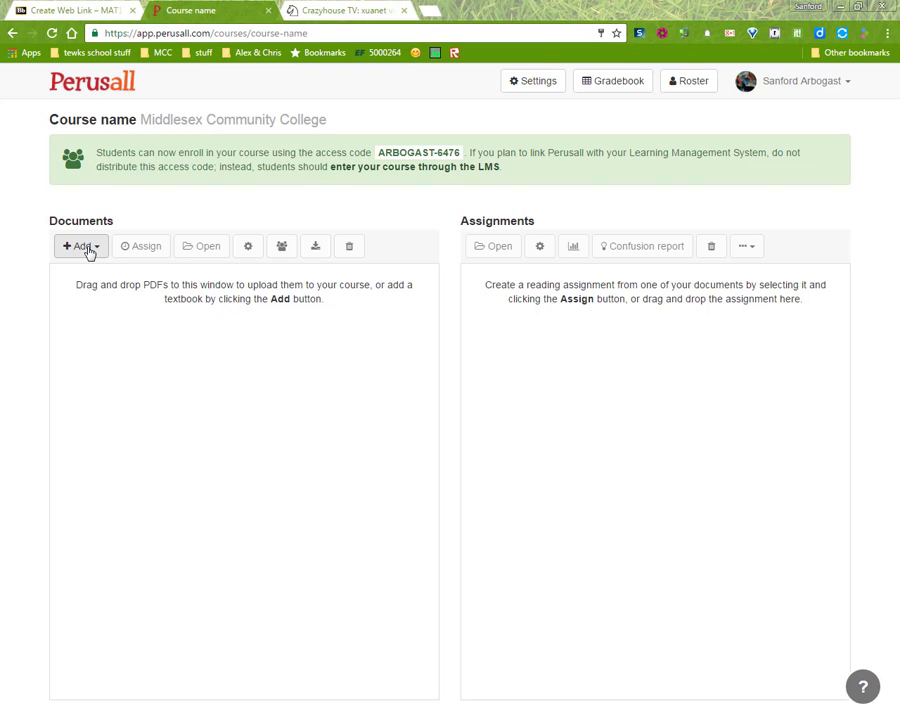
Browse the textbook catalog from the Add menu, then close it.
{"action": "left_click", "coordinate": [78, 243]}
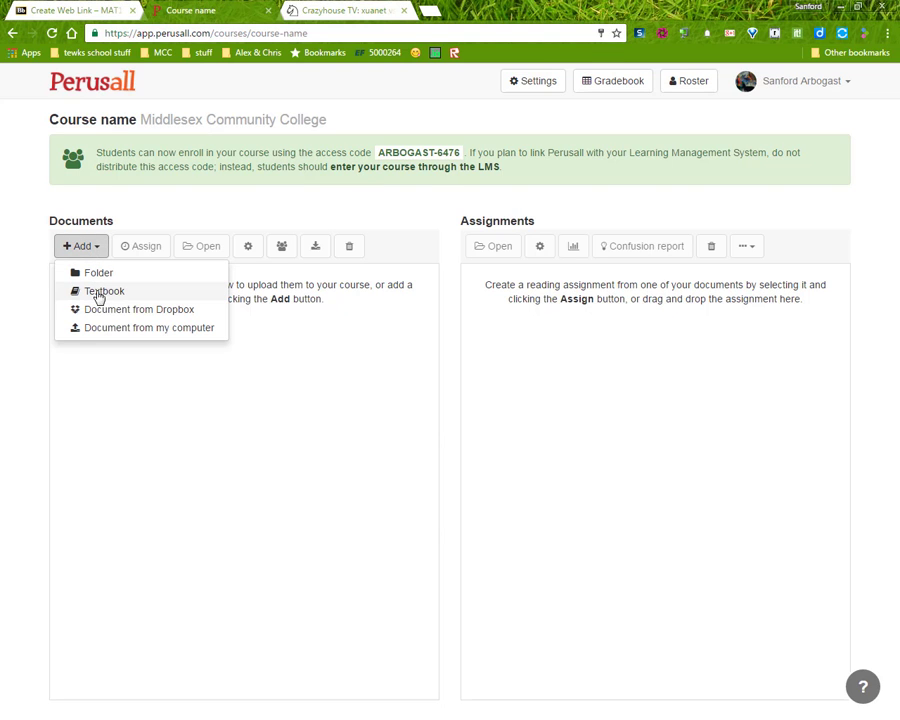
{"action": "left_click", "coordinate": [96, 291]}
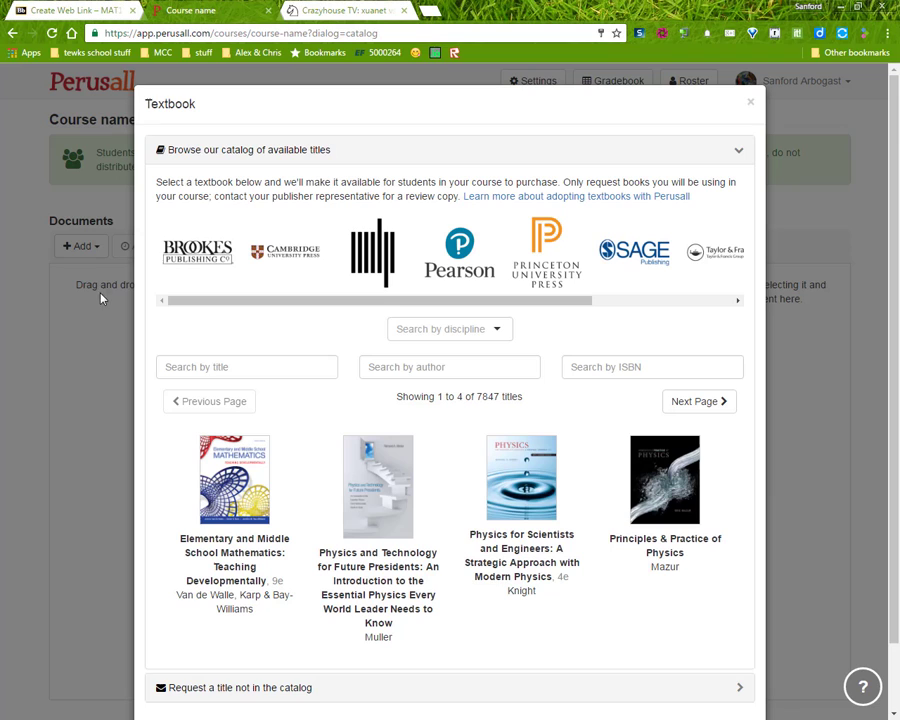
{"action": "mouse_move", "coordinate": [406, 500]}
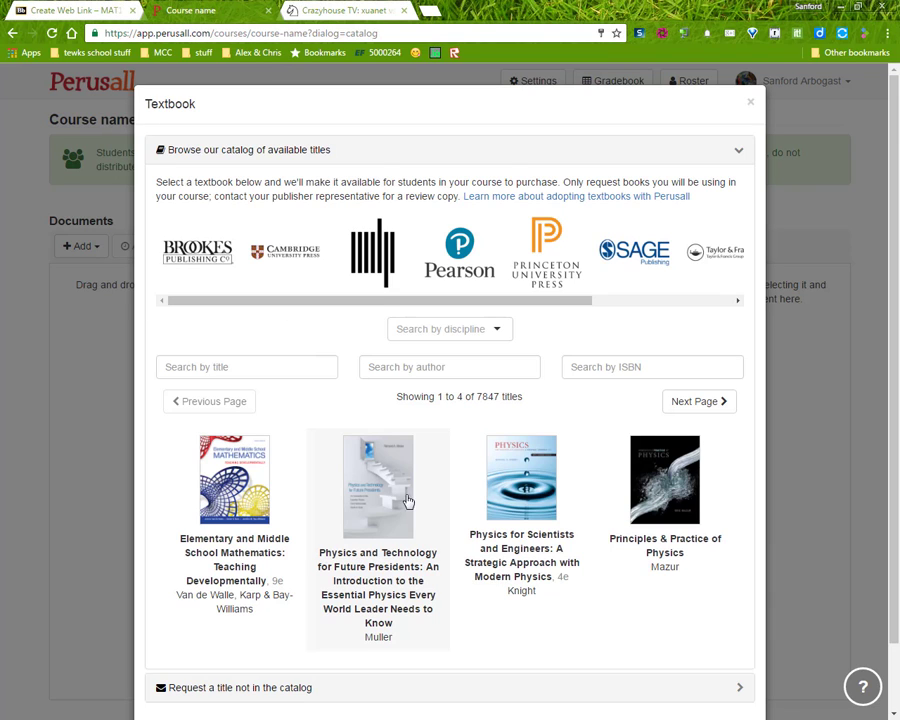
{"action": "mouse_move", "coordinate": [407, 500]}
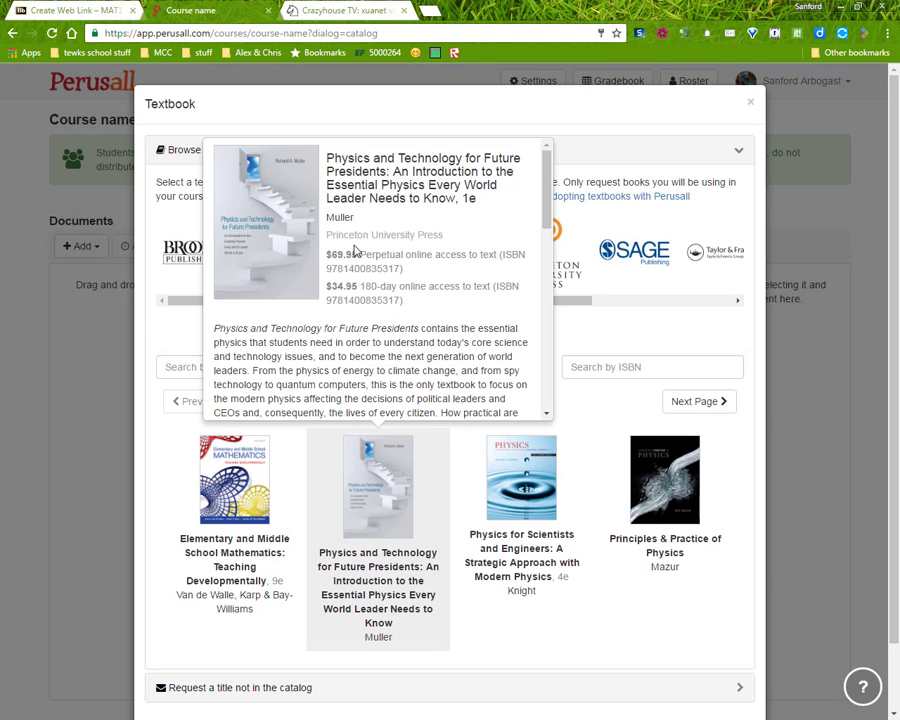
{"action": "mouse_move", "coordinate": [373, 314]}
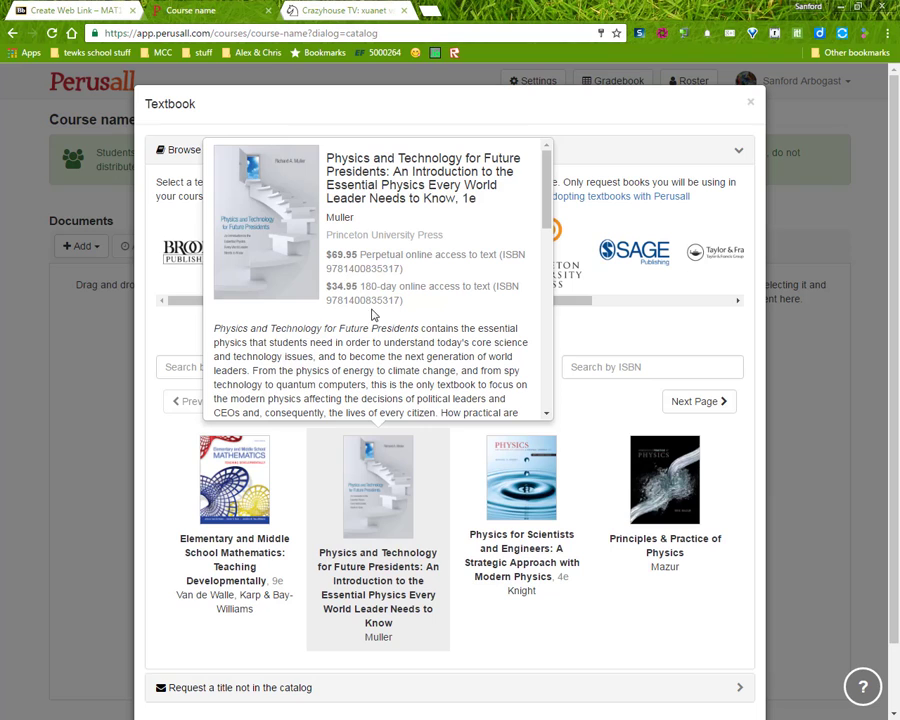
{"action": "mouse_move", "coordinate": [598, 121]}
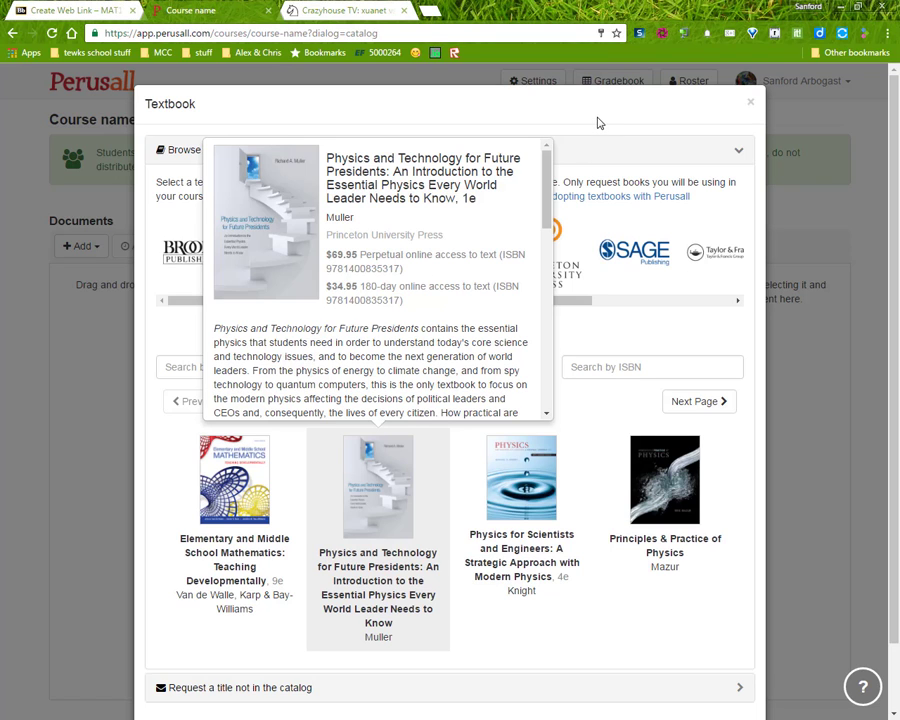
{"action": "left_click", "coordinate": [744, 103]}
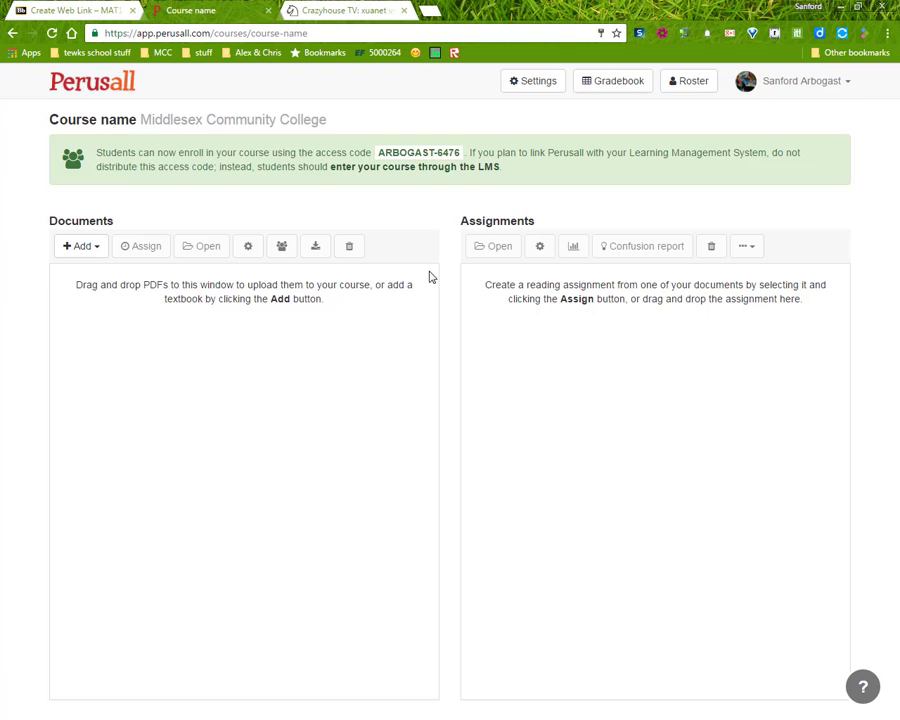
{"action": "mouse_move", "coordinate": [79, 246]}
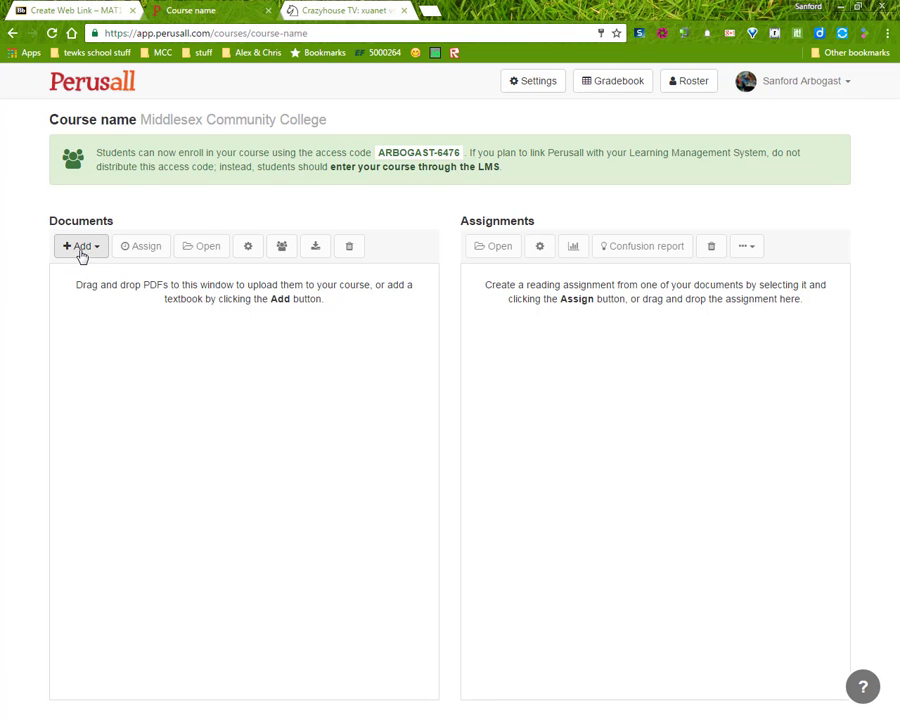
Upload the Chapter 1 PDF from the computer into the course documents.
{"action": "left_click", "coordinate": [78, 246]}
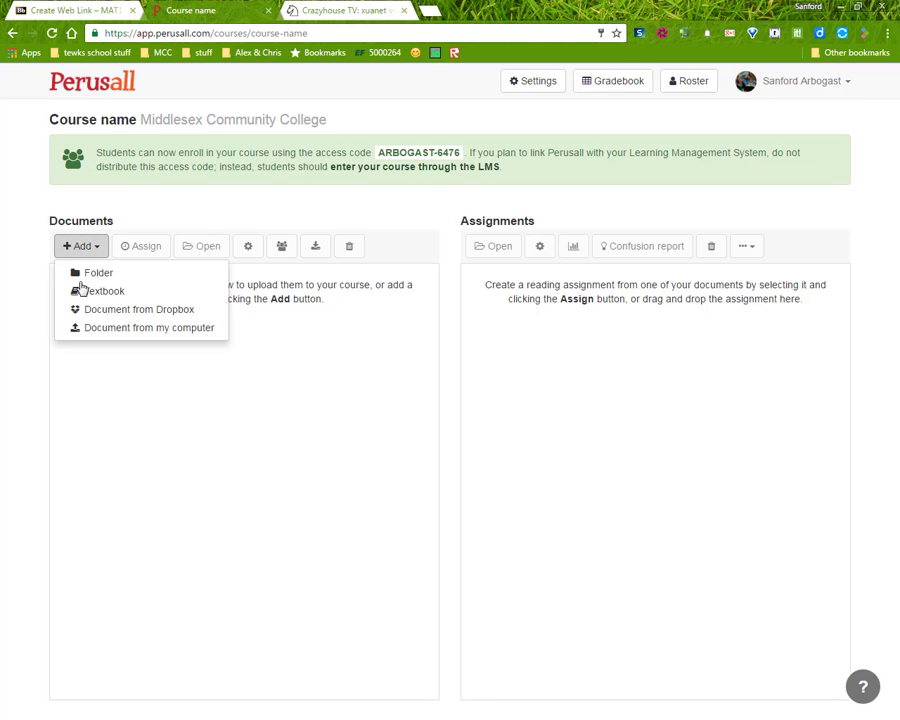
{"action": "left_click", "coordinate": [147, 327]}
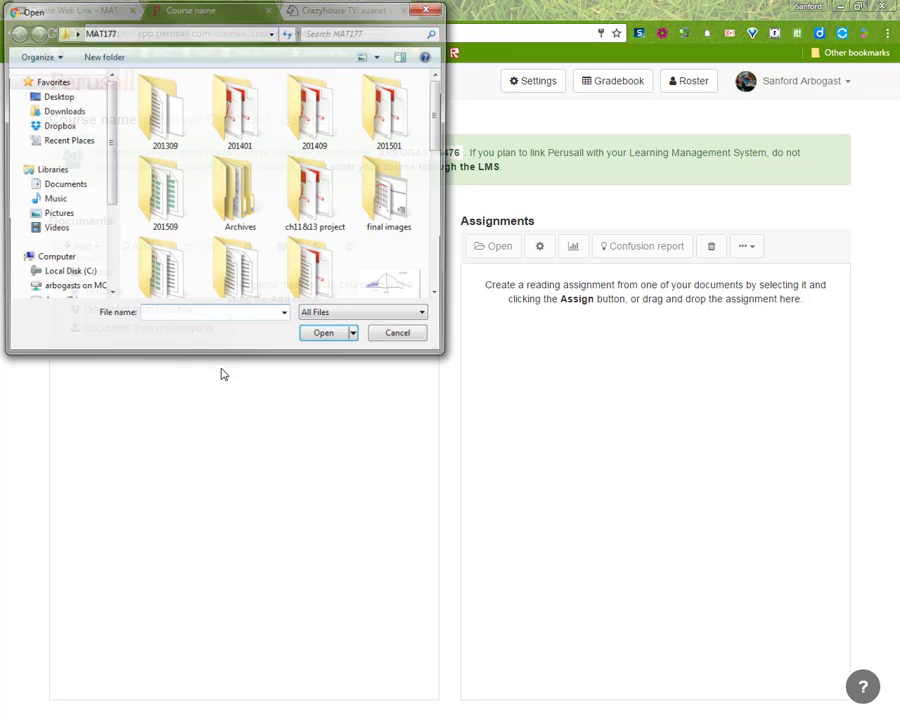
{"action": "scroll", "scroll_direction": "down", "scroll_amount": 3}
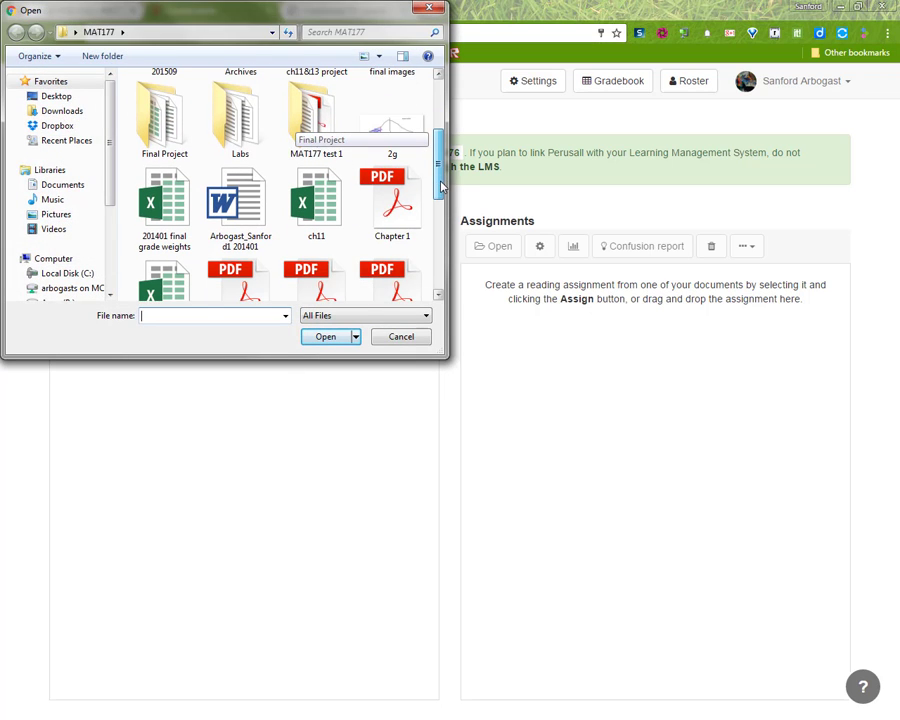
{"action": "left_click", "coordinate": [392, 195]}
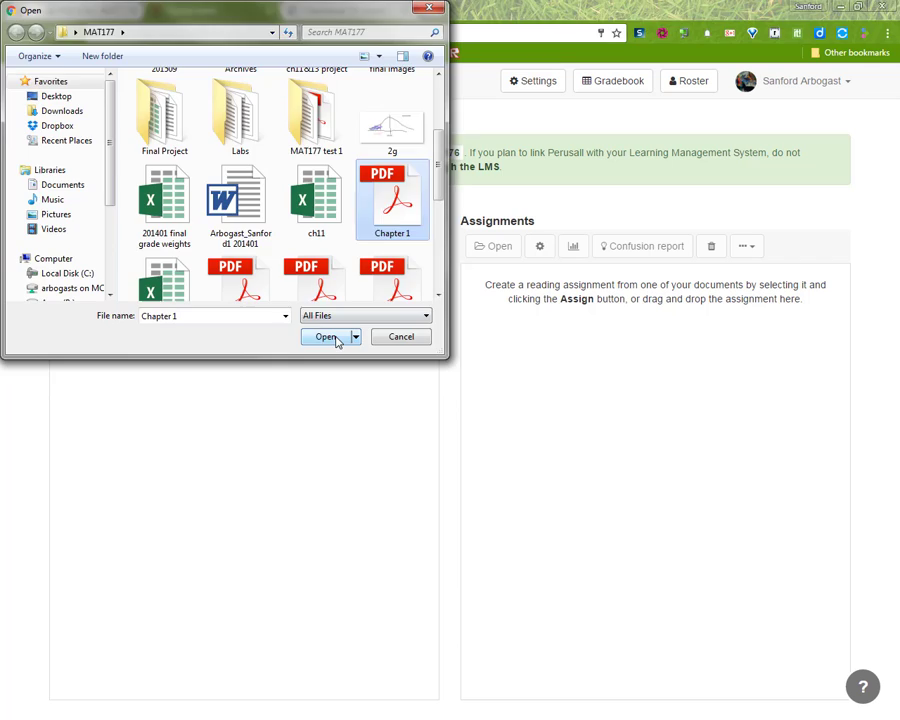
{"action": "left_click", "coordinate": [324, 336]}
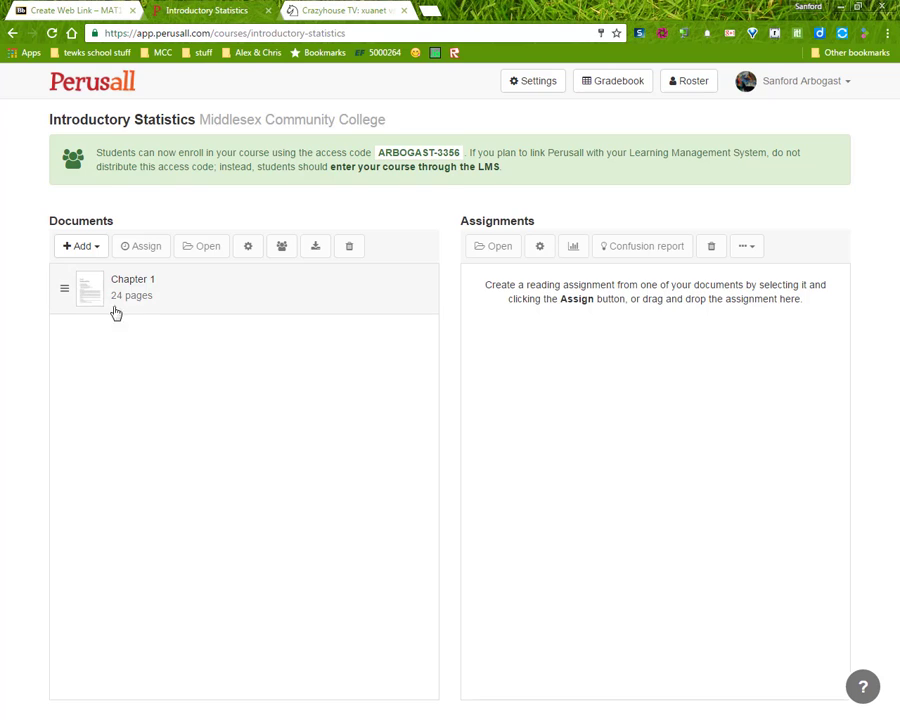
Create a Chapter 1 reading assignment for pages 1–17, due December 10, 2016, 11:55 PM.
{"action": "left_click", "coordinate": [133, 280]}
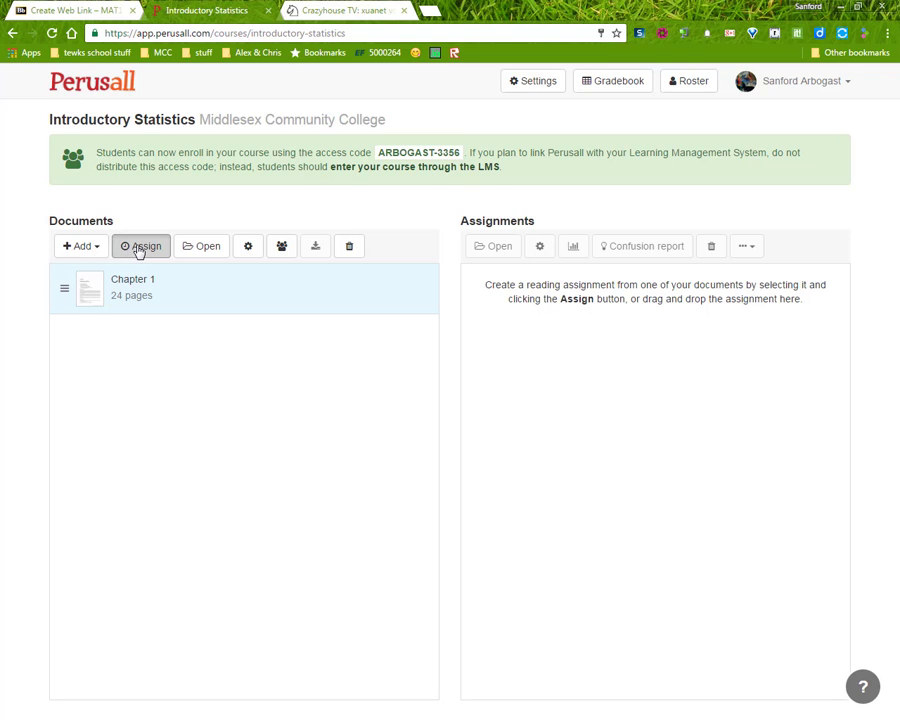
{"action": "left_click", "coordinate": [141, 245]}
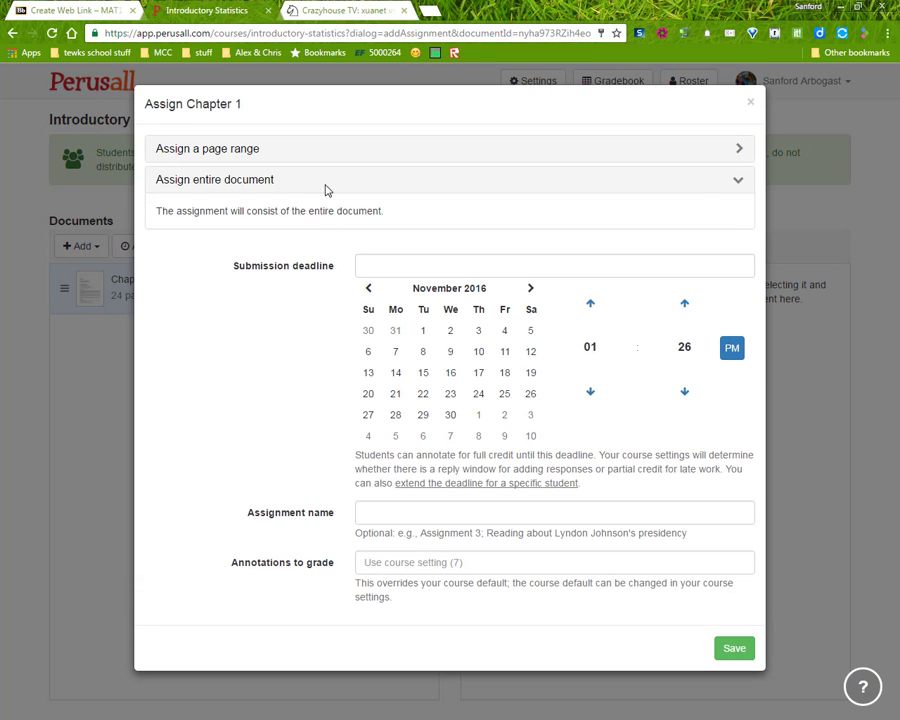
{"action": "mouse_move", "coordinate": [340, 188]}
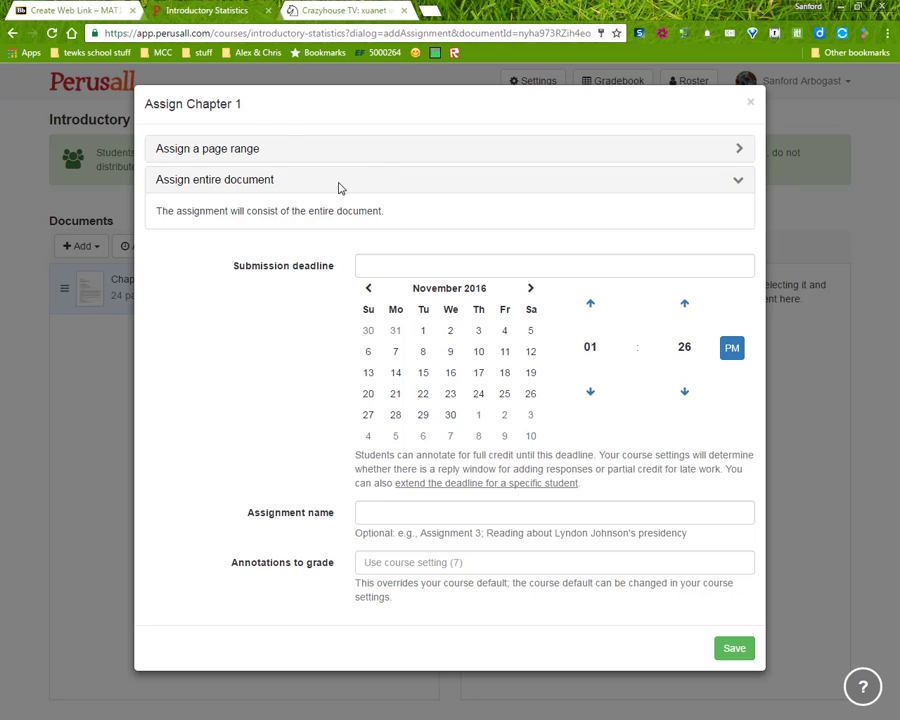
{"action": "mouse_move", "coordinate": [644, 180]}
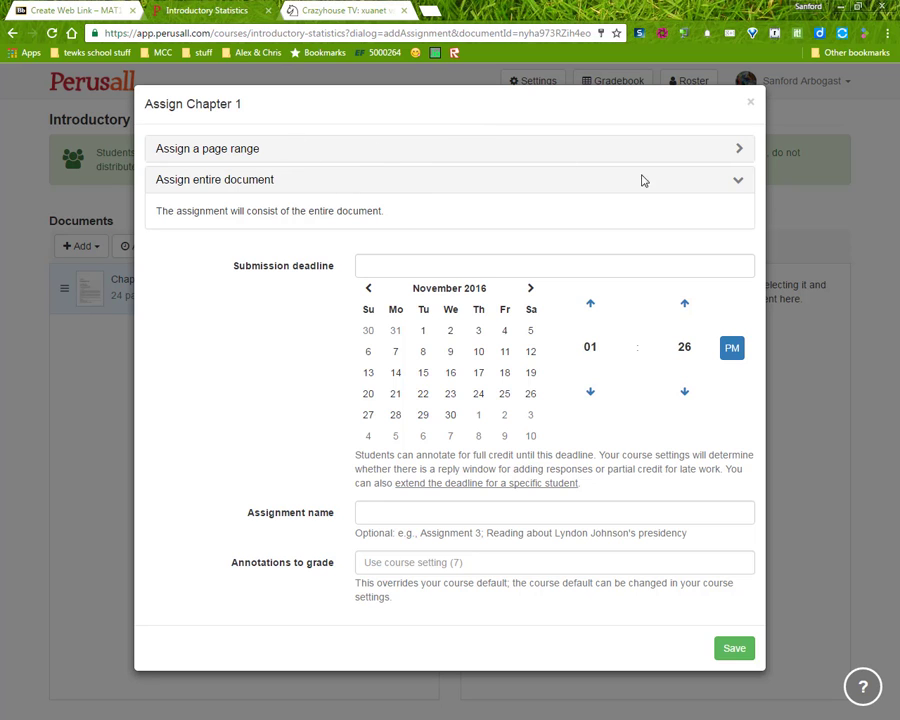
{"action": "left_click", "coordinate": [206, 148]}
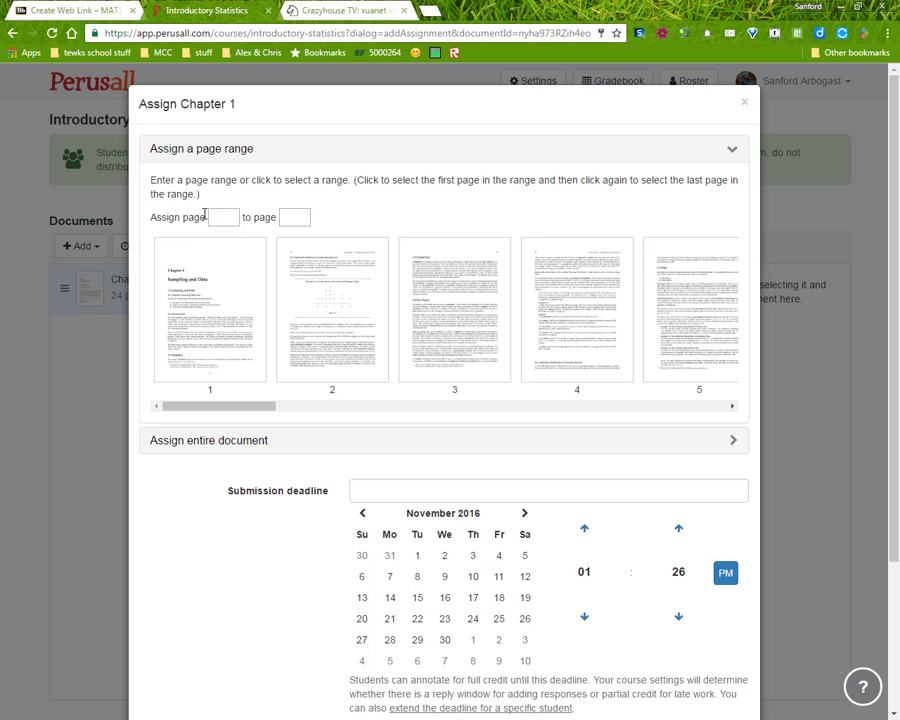
{"action": "type", "text": "1"}
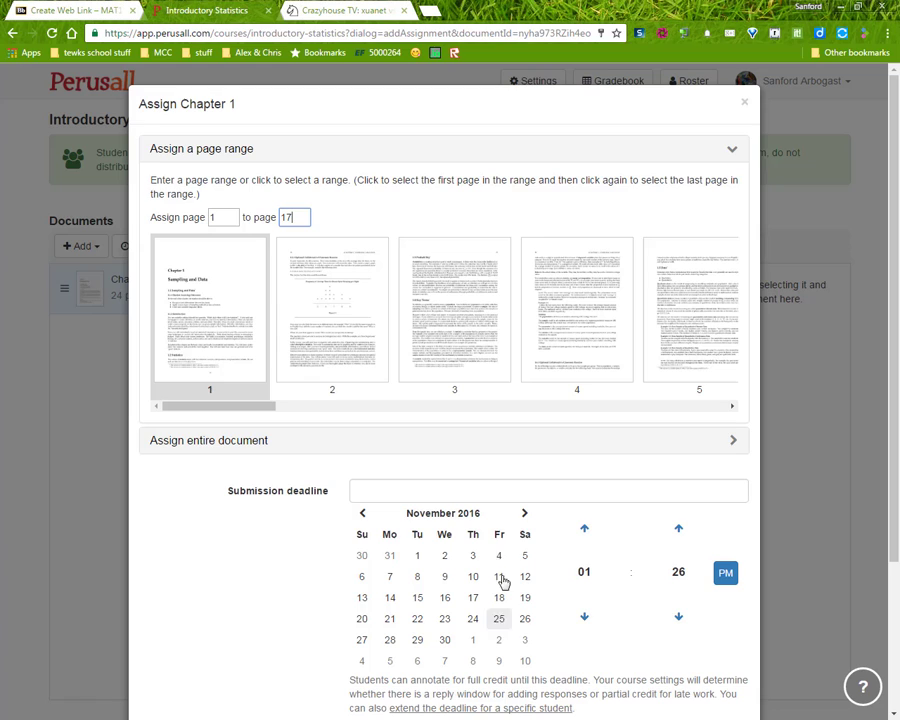
{"action": "left_click", "coordinate": [524, 513]}
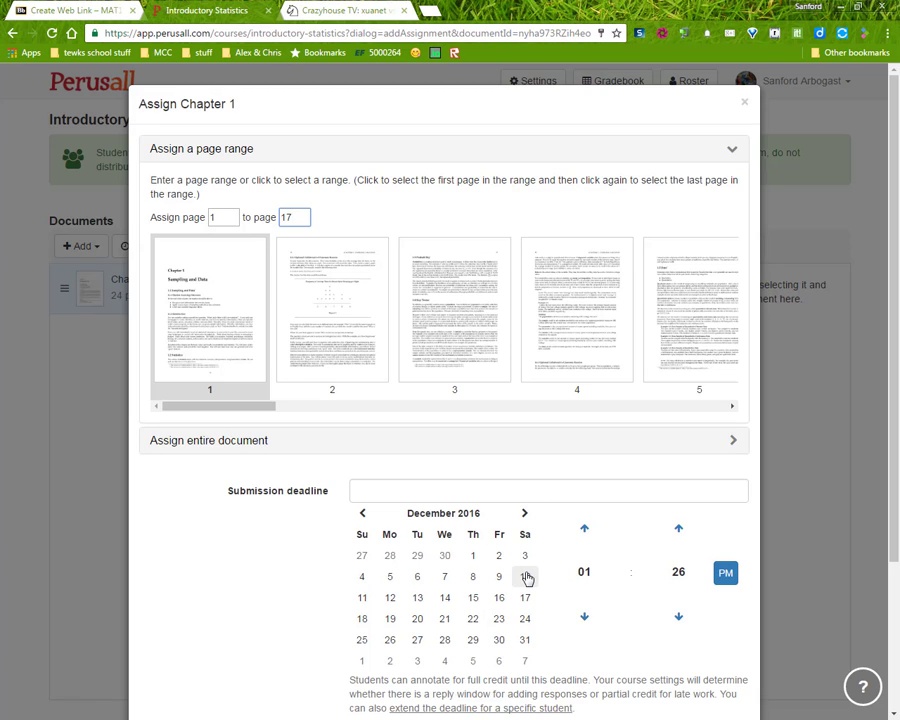
{"action": "left_click", "coordinate": [524, 576]}
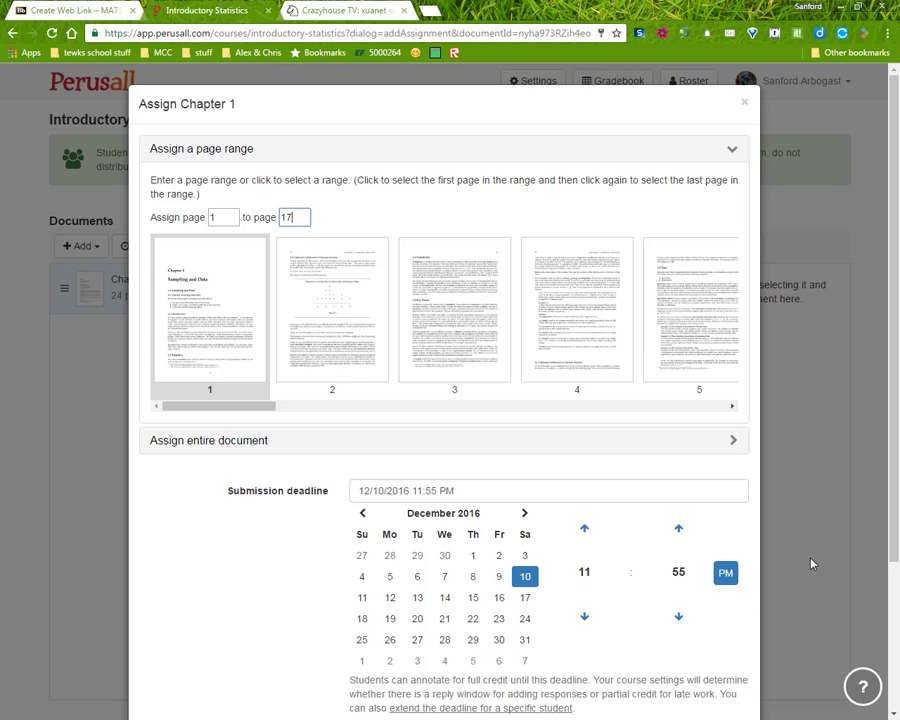
Name the assignment 'Read chapter 1', grade 10 annotations, and save it.
{"action": "scroll", "scroll_direction": "down", "scroll_amount": 3}
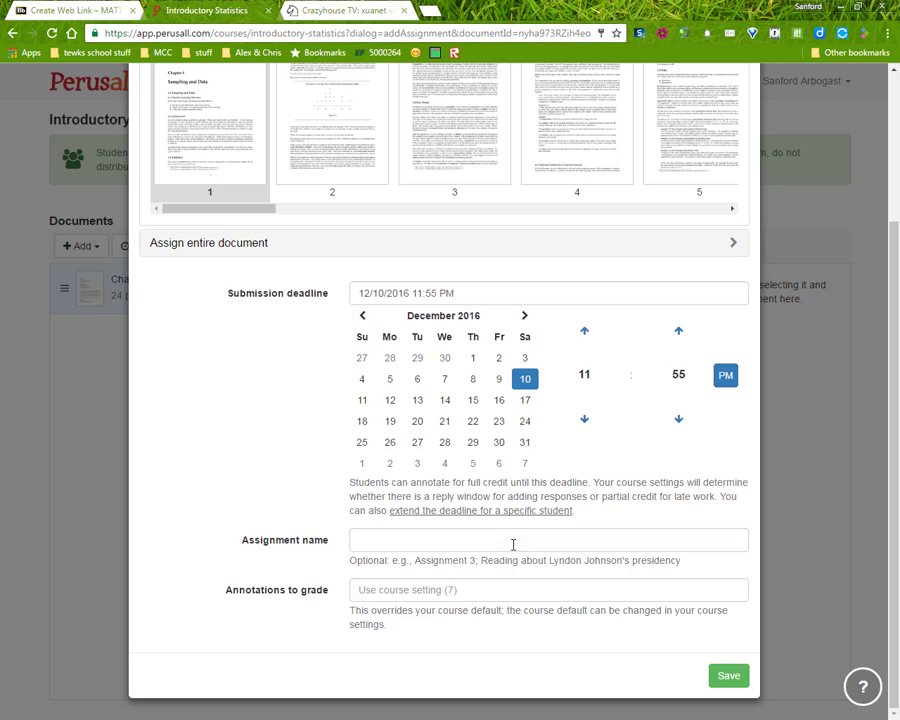
{"action": "left_click", "coordinate": [545, 540]}
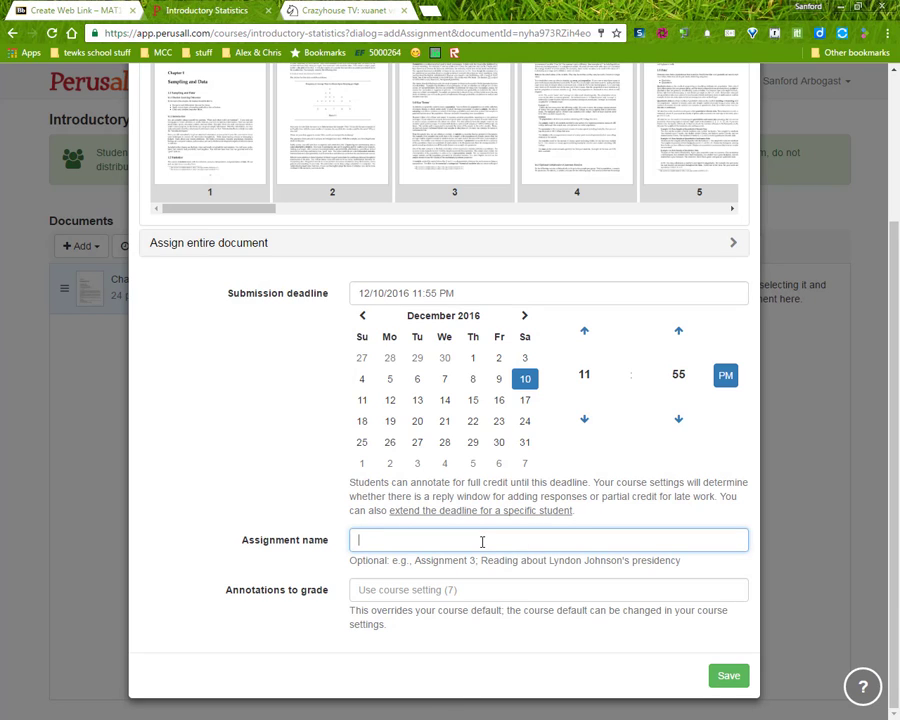
{"action": "type", "text": "Read chapter 1"}
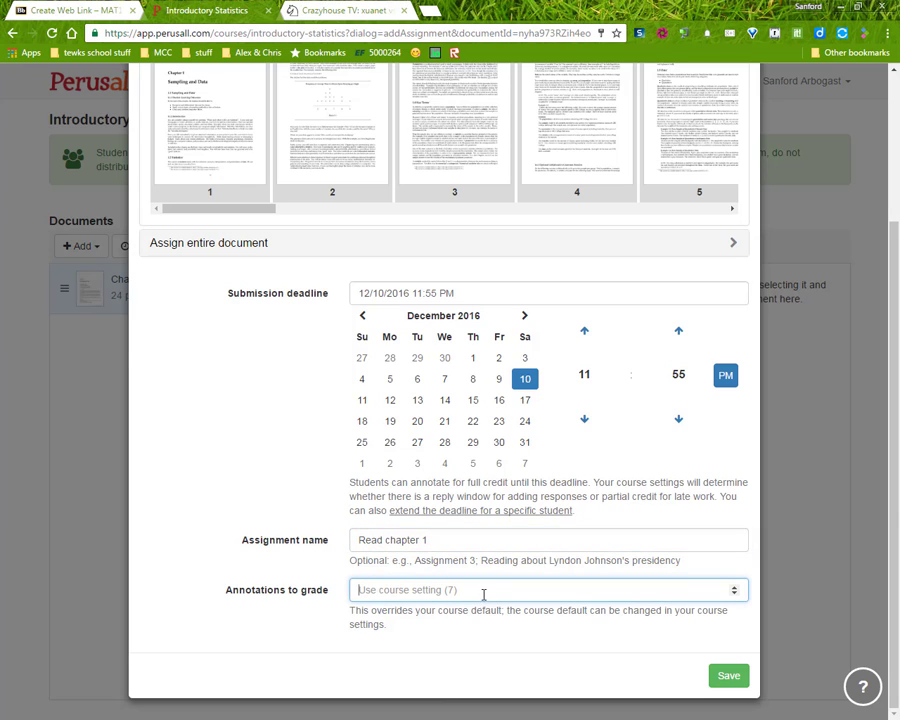
{"action": "mouse_move", "coordinate": [383, 596]}
{"action": "type", "text": "6"}
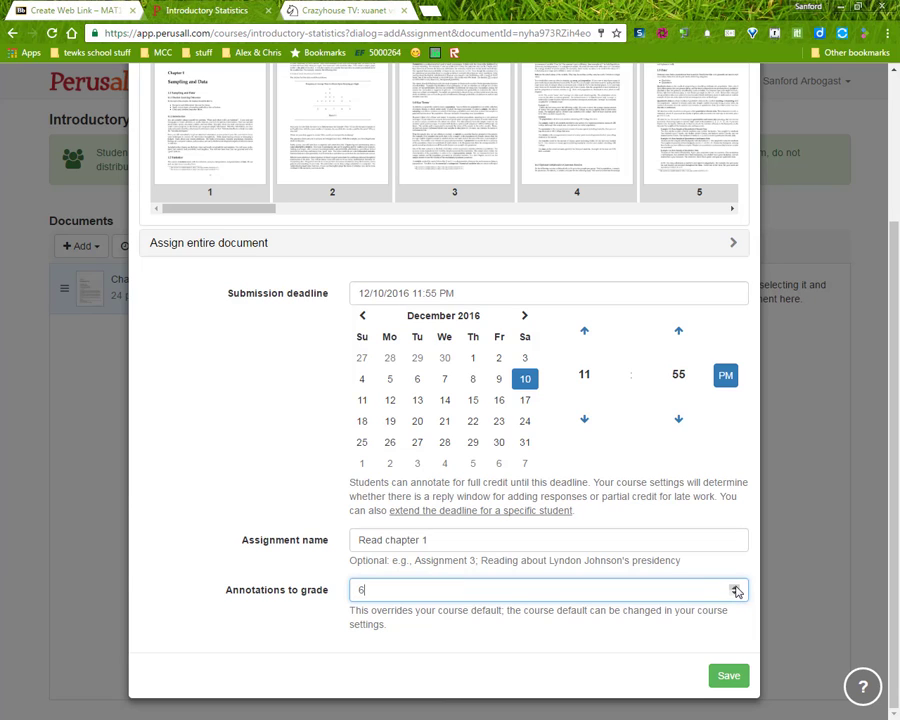
{"action": "left_click", "coordinate": [737, 585]}
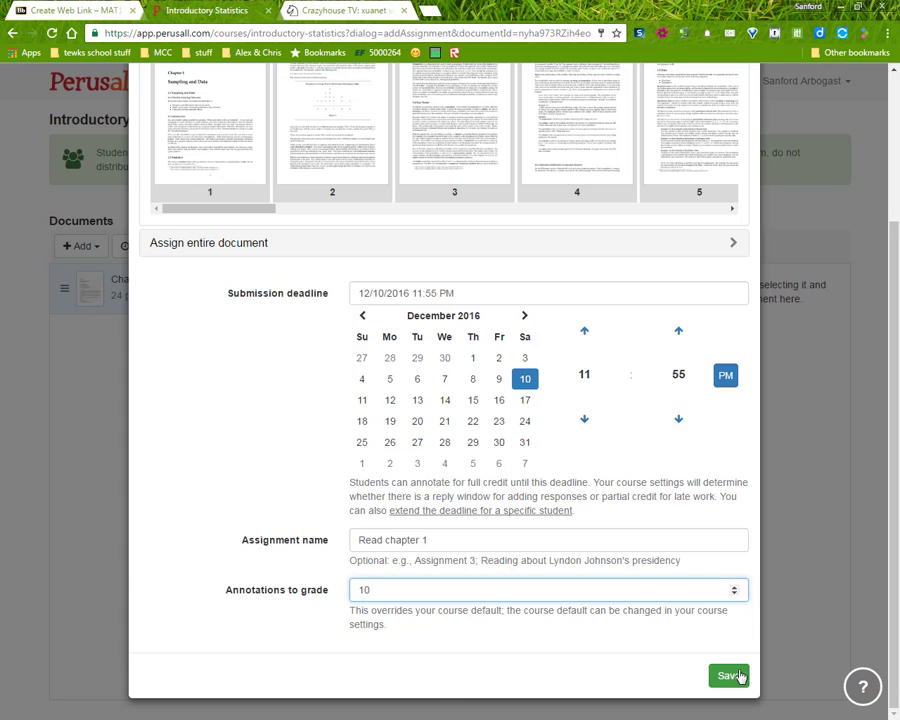
{"action": "left_click", "coordinate": [731, 676]}
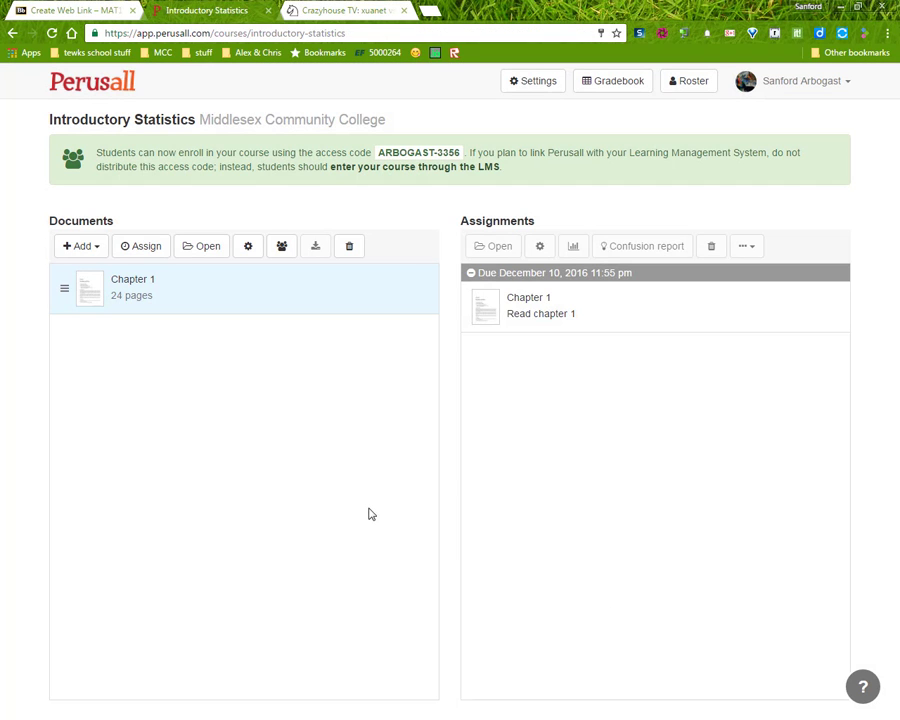
{"action": "mouse_move", "coordinate": [366, 345]}
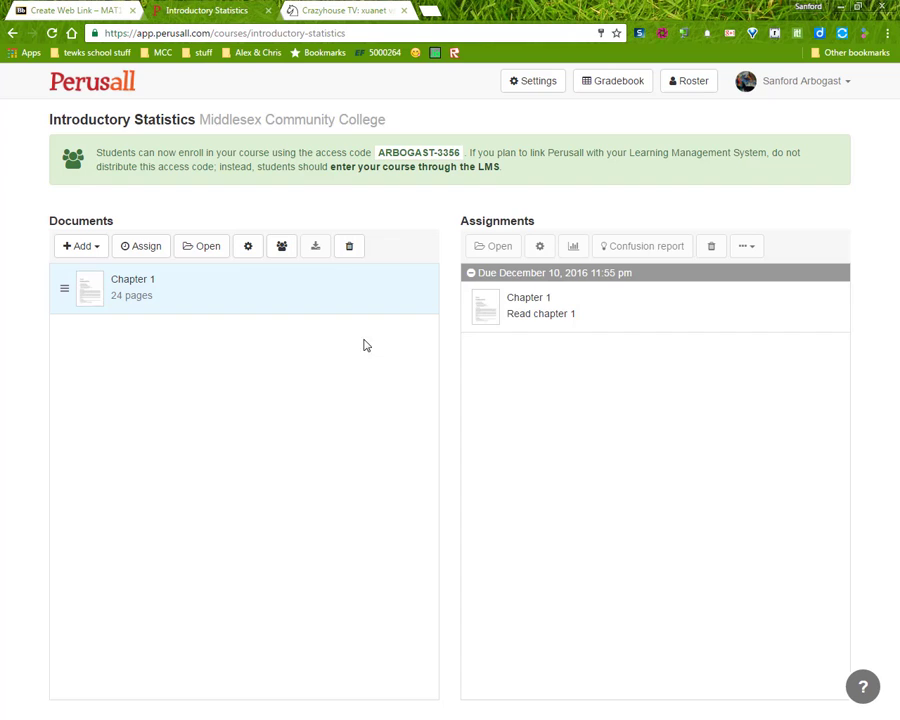
{"action": "mouse_move", "coordinate": [542, 322]}
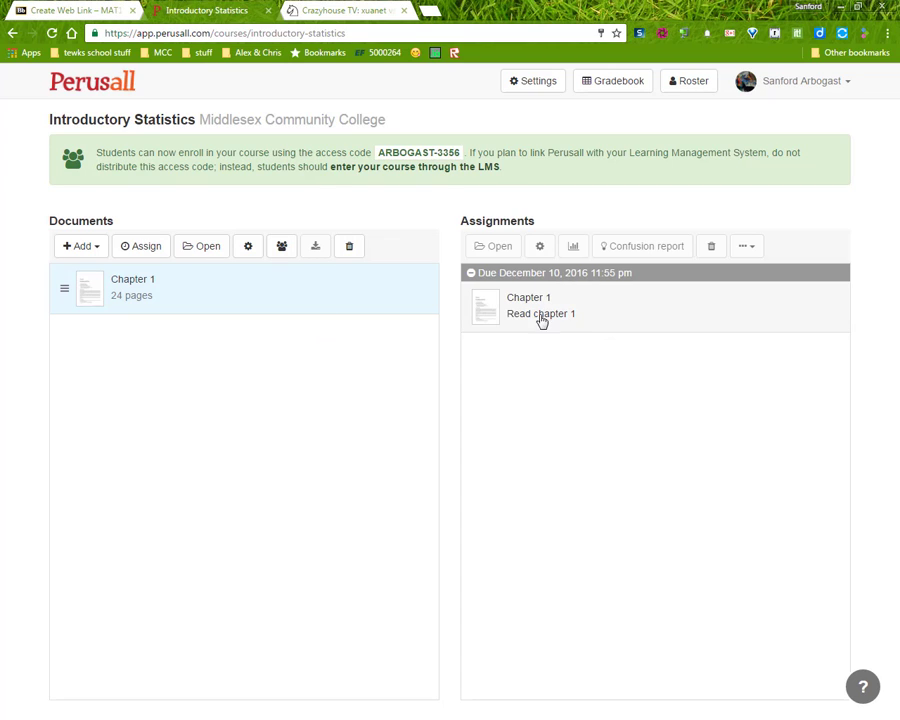
{"action": "mouse_move", "coordinate": [563, 321]}
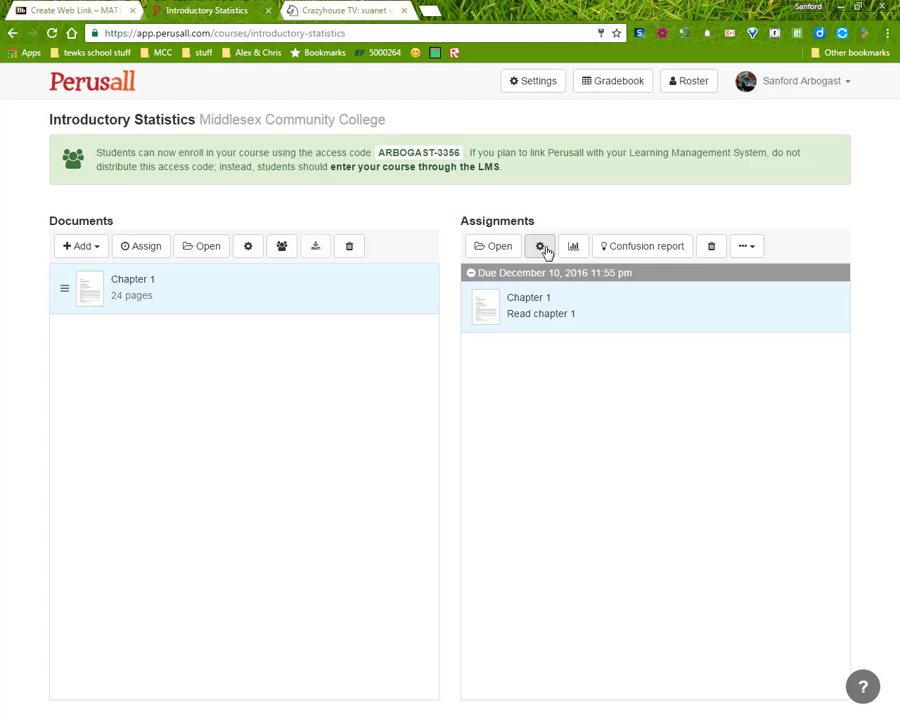
{"action": "mouse_move", "coordinate": [491, 251]}
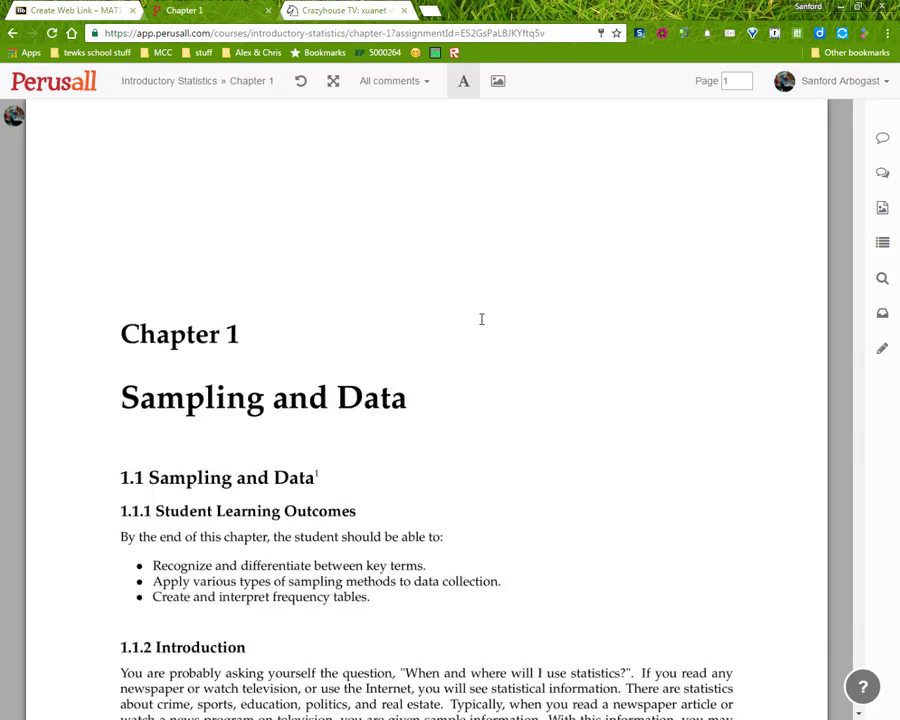
{"action": "scroll", "scroll_direction": "down", "scroll_amount": 3}
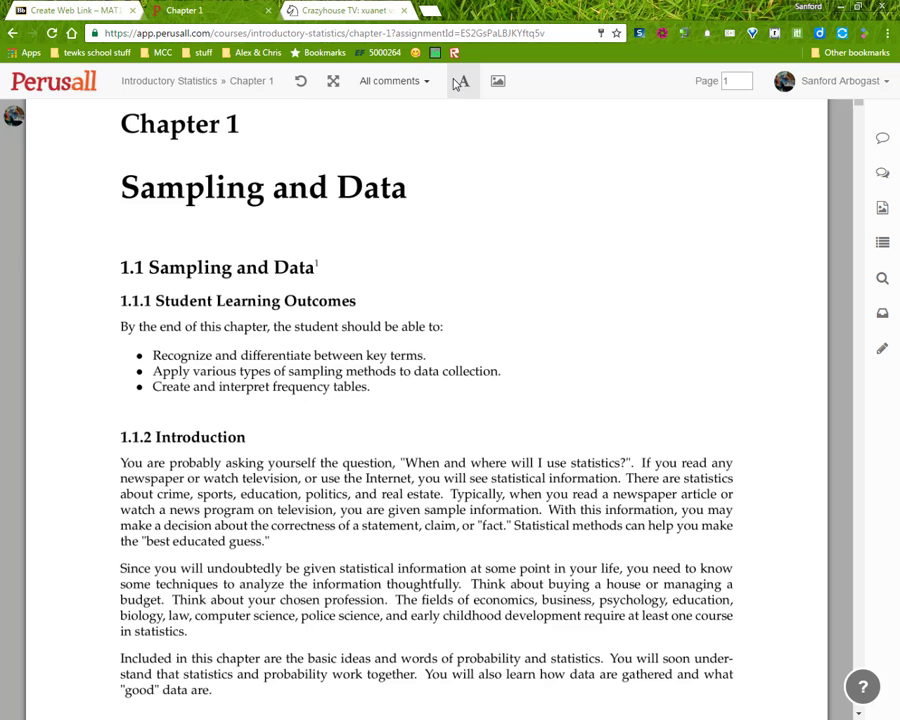
{"action": "left_click", "coordinate": [171, 81]}
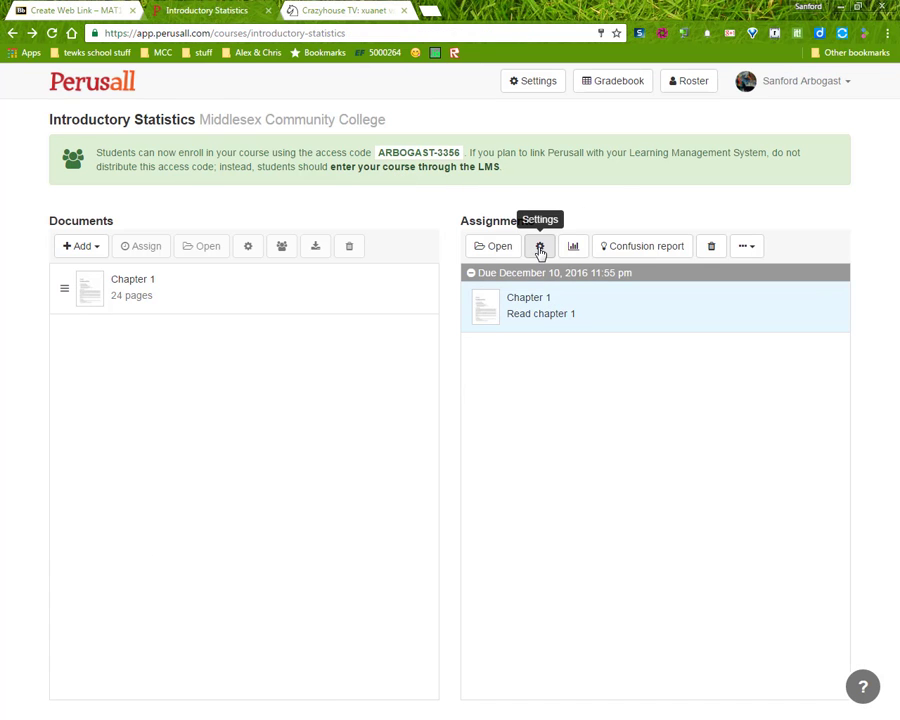
View and close Read chapter 1's settings, then show its extra actions menu.
{"action": "left_click", "coordinate": [539, 246]}
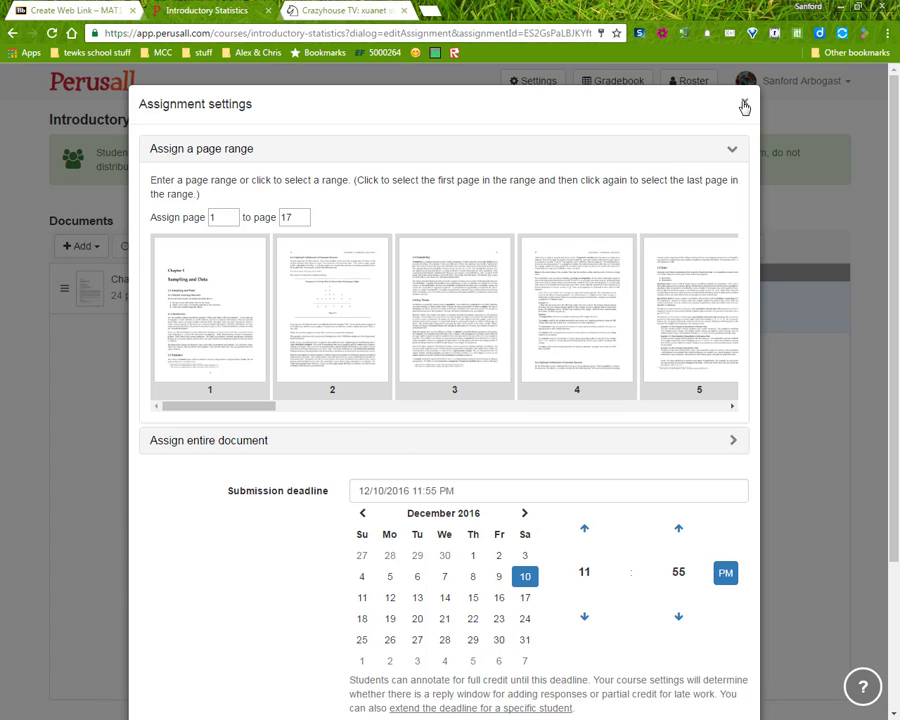
{"action": "left_click", "coordinate": [767, 104]}
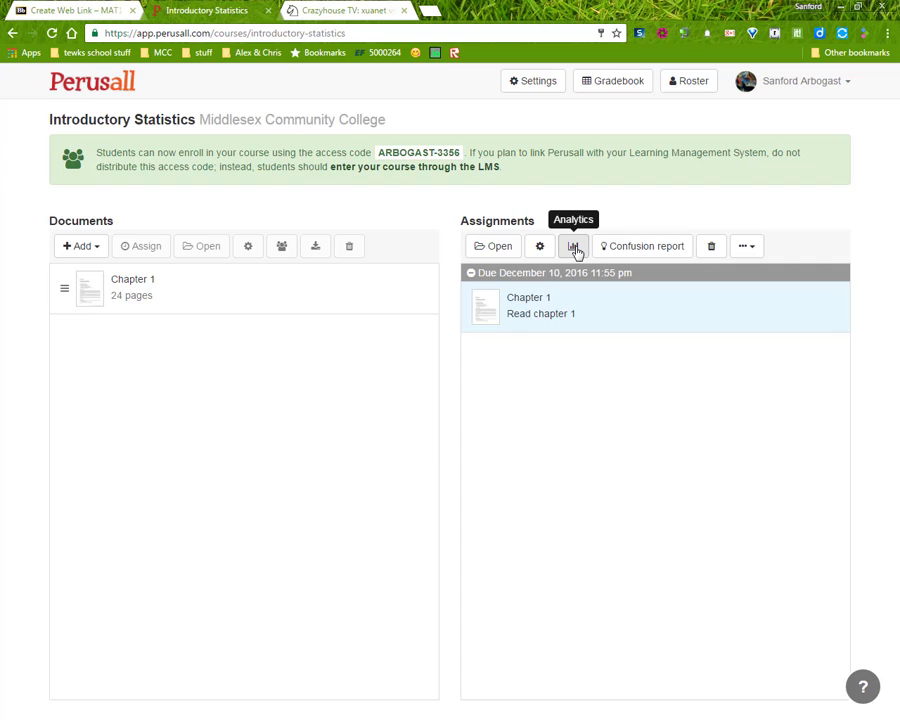
{"action": "mouse_move", "coordinate": [632, 246]}
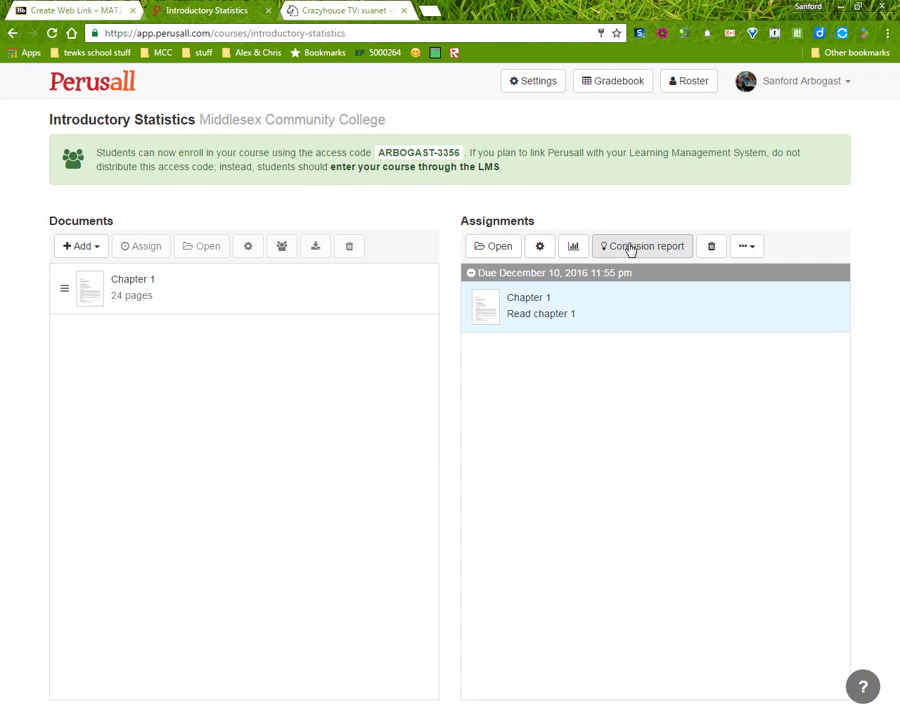
{"action": "left_click", "coordinate": [748, 246]}
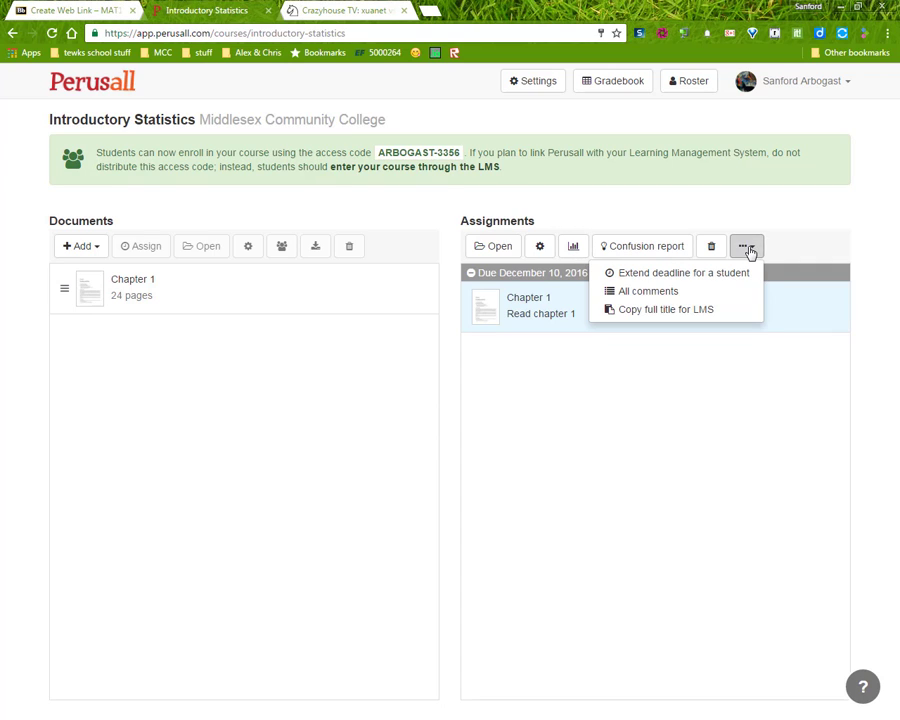
{"action": "mouse_move", "coordinate": [665, 313]}
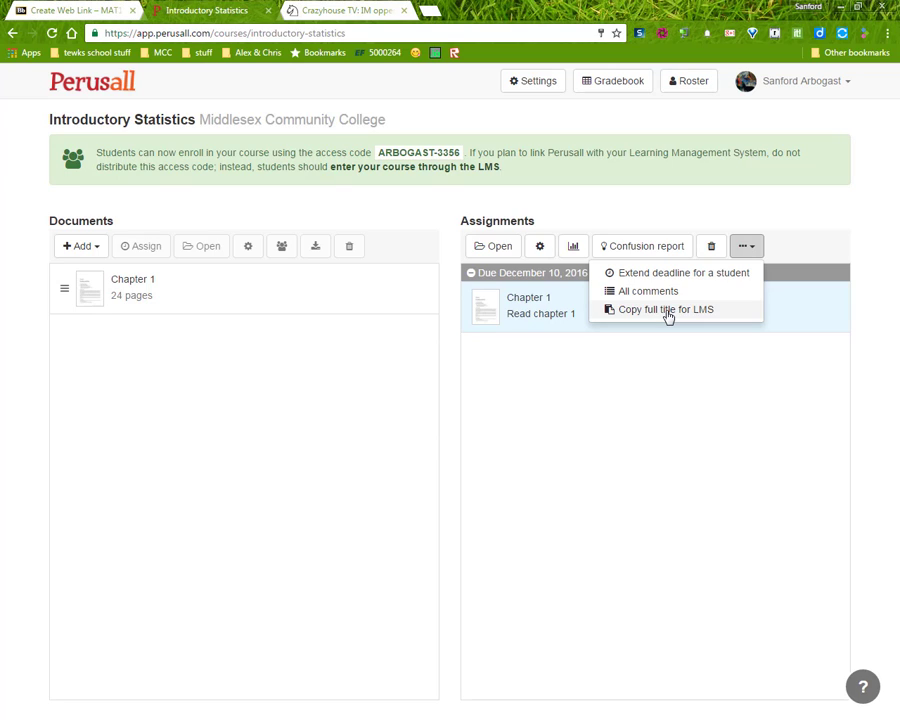
{"action": "mouse_move", "coordinate": [651, 314]}
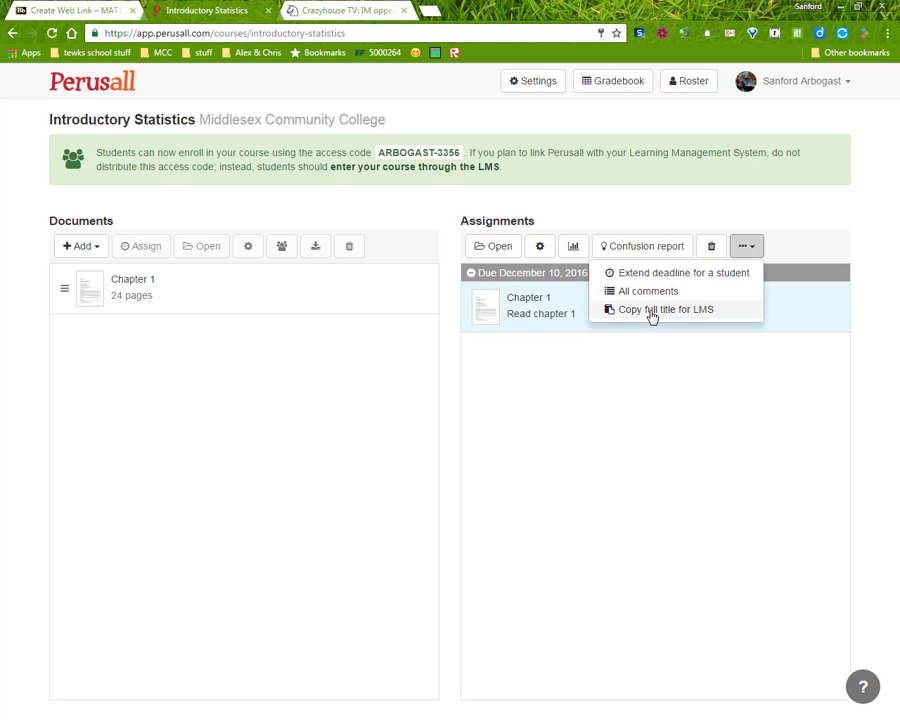
{"action": "mouse_move", "coordinate": [638, 314]}
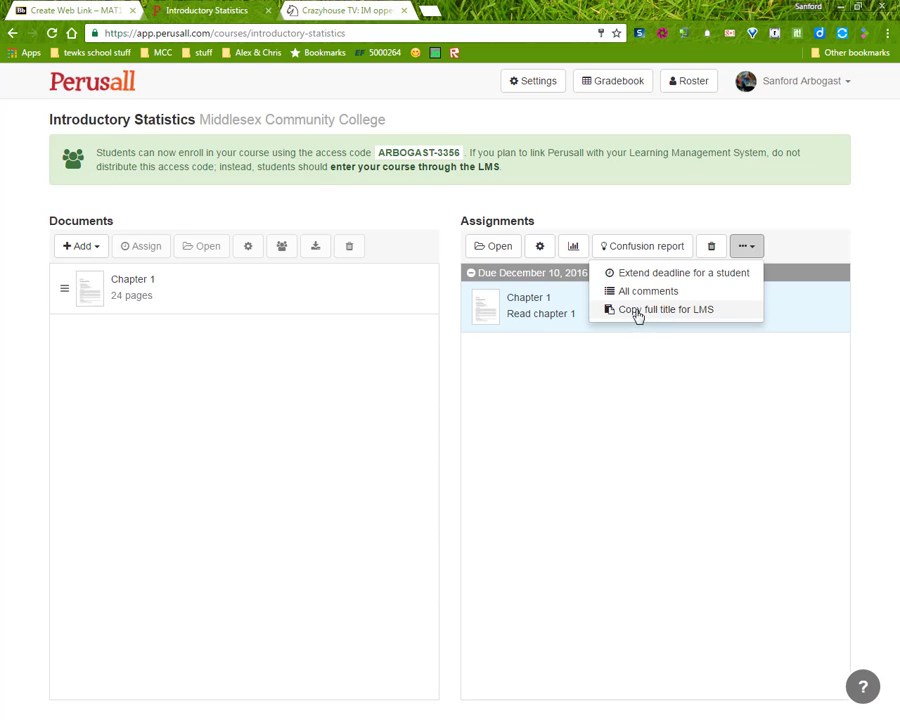
{"action": "mouse_move", "coordinate": [658, 314]}
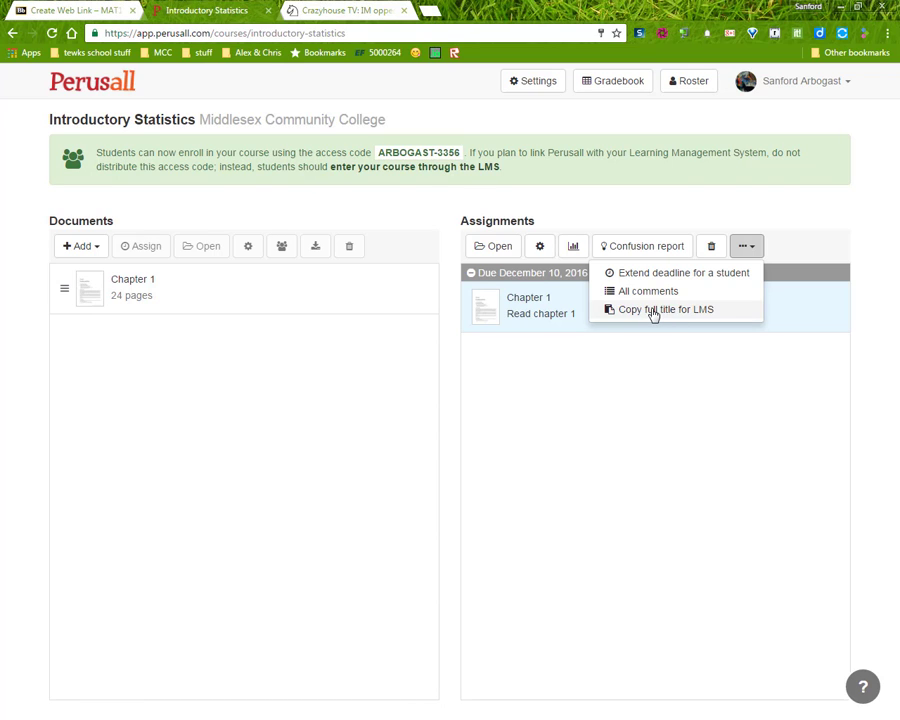